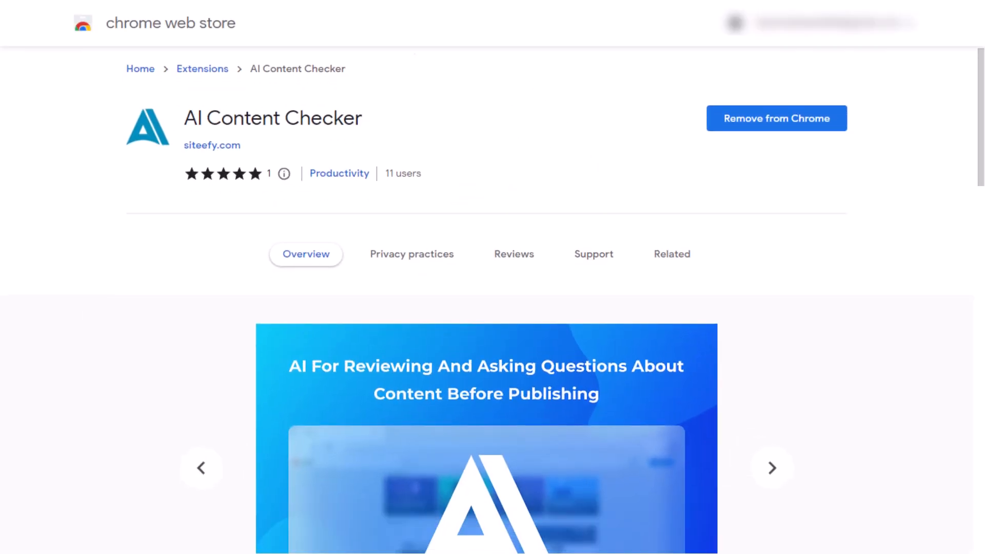
# Page through the listing's feature slides until the Ask AI preview is shown.
pyautogui.scroll(-3)
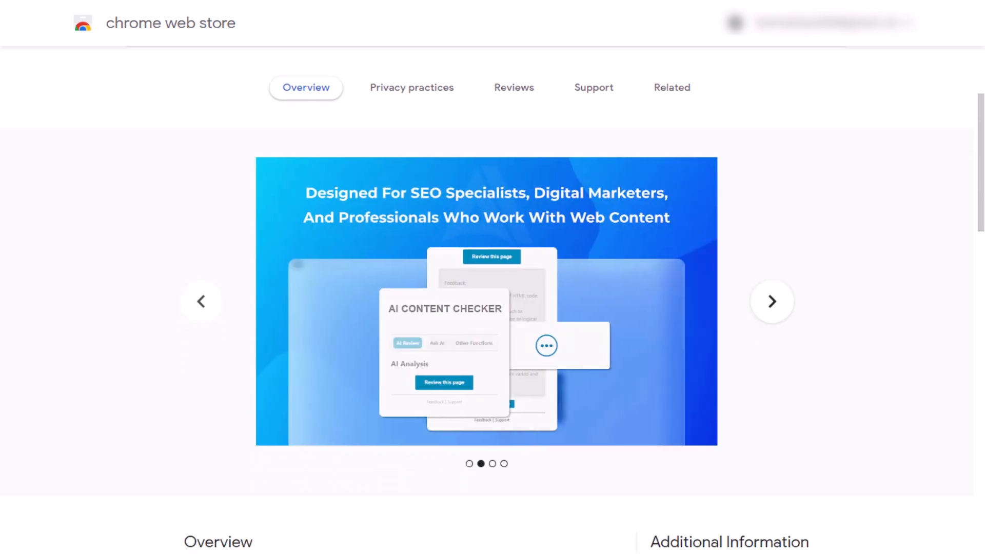
pyautogui.click(771, 301)
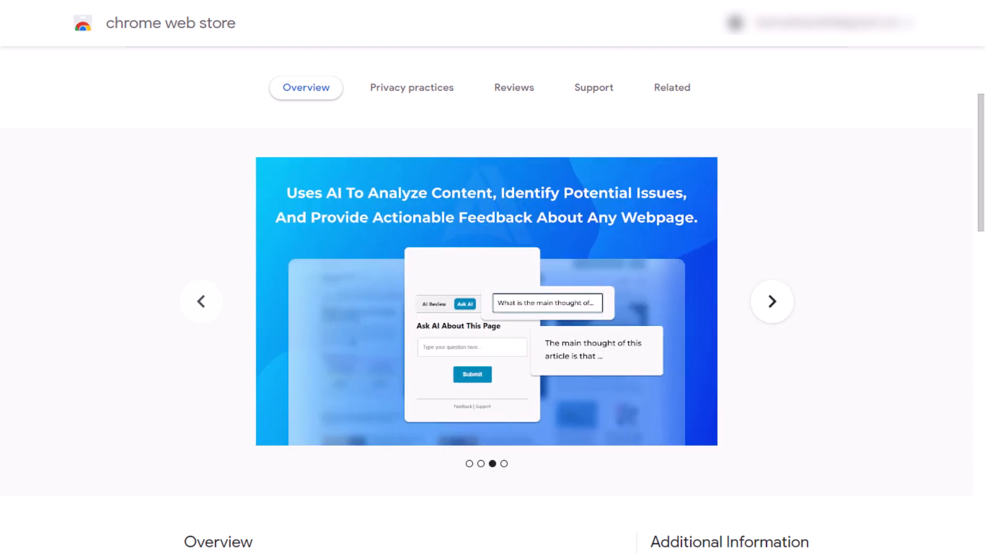
pyautogui.click(770, 300)
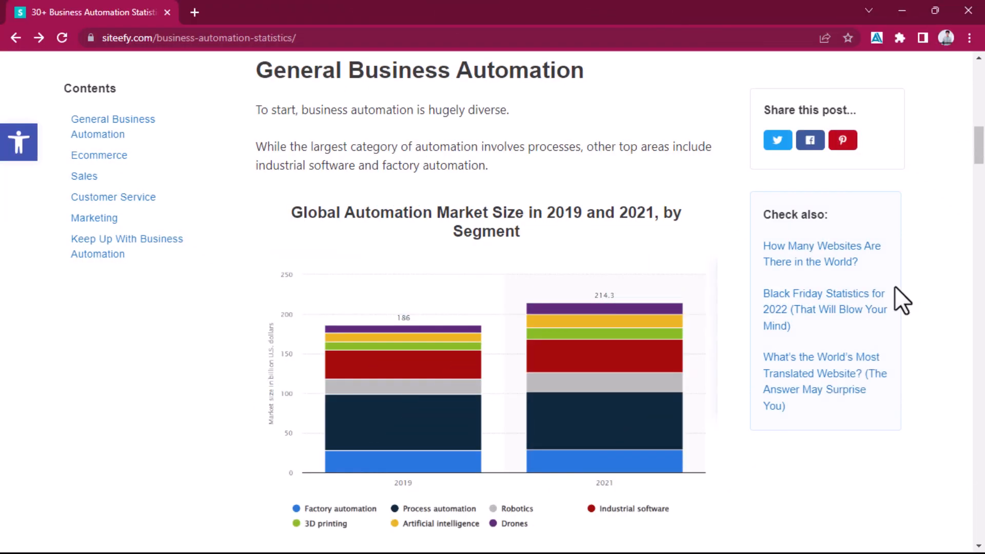
pyautogui.moveTo(948, 308)
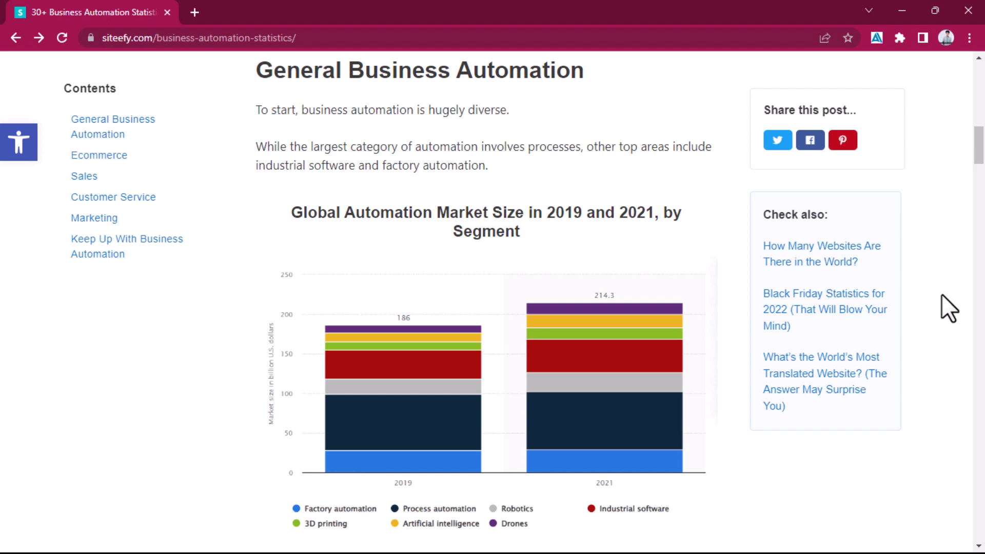
# Switch to the tab holding the siteefy.com business automation statistics article.
pyautogui.click(876, 38)
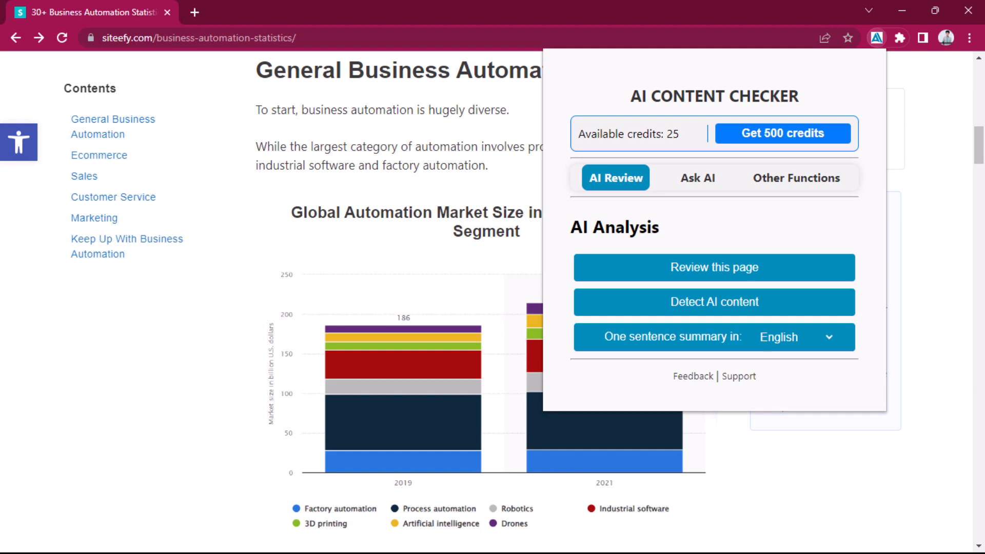
pyautogui.moveTo(691, 266)
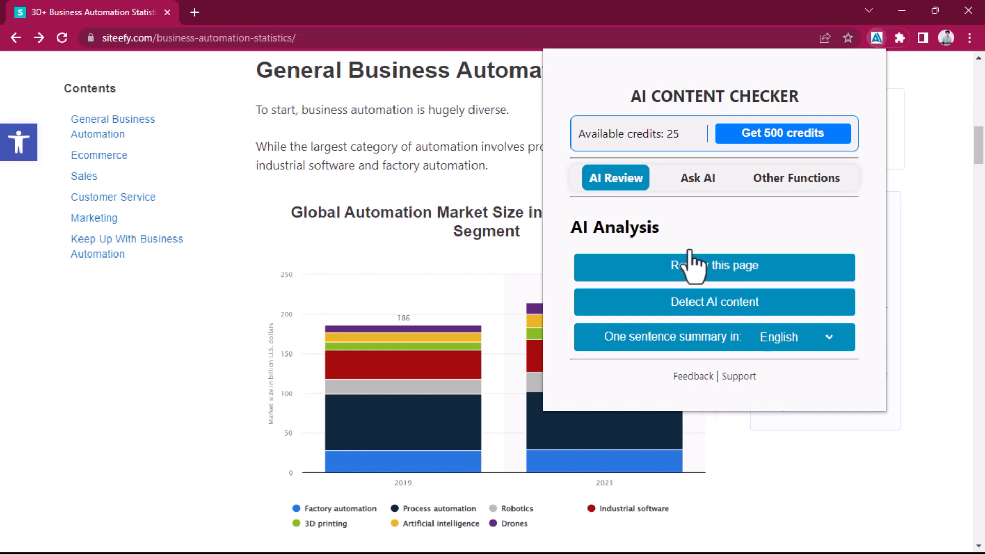
# Run 'Review this page' and read the feedback on unsourced stats, headers and repetition.
pyautogui.click(714, 267)
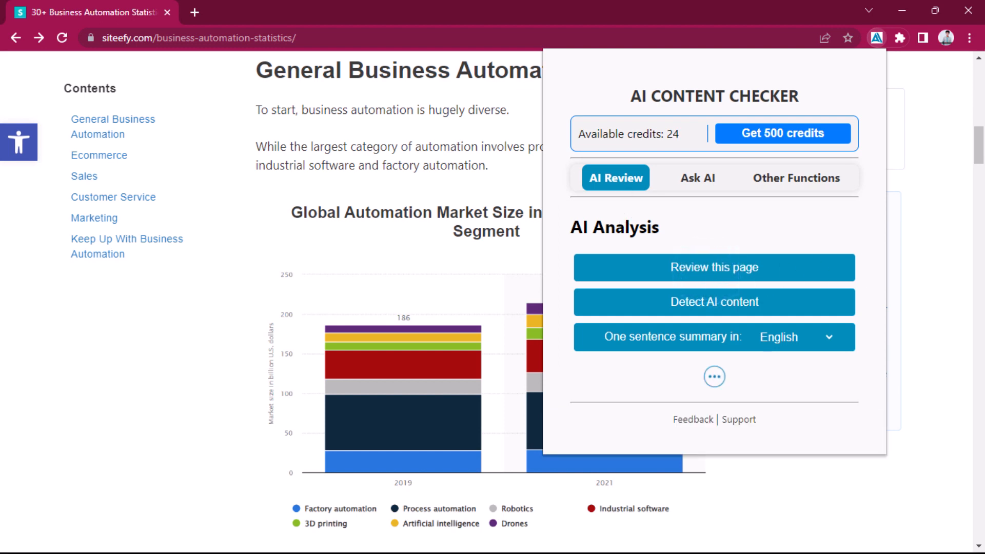
pyautogui.click(714, 267)
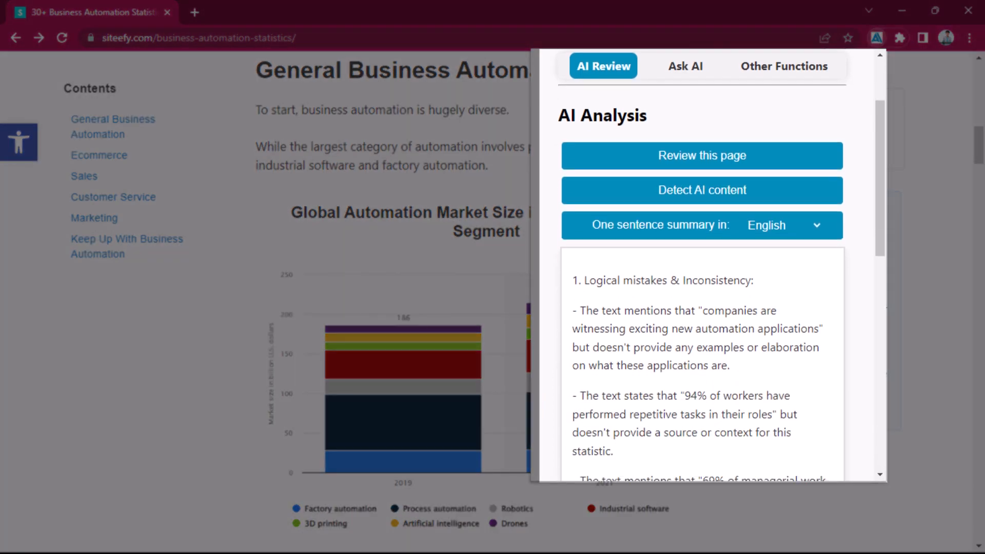
pyautogui.scroll(-3)
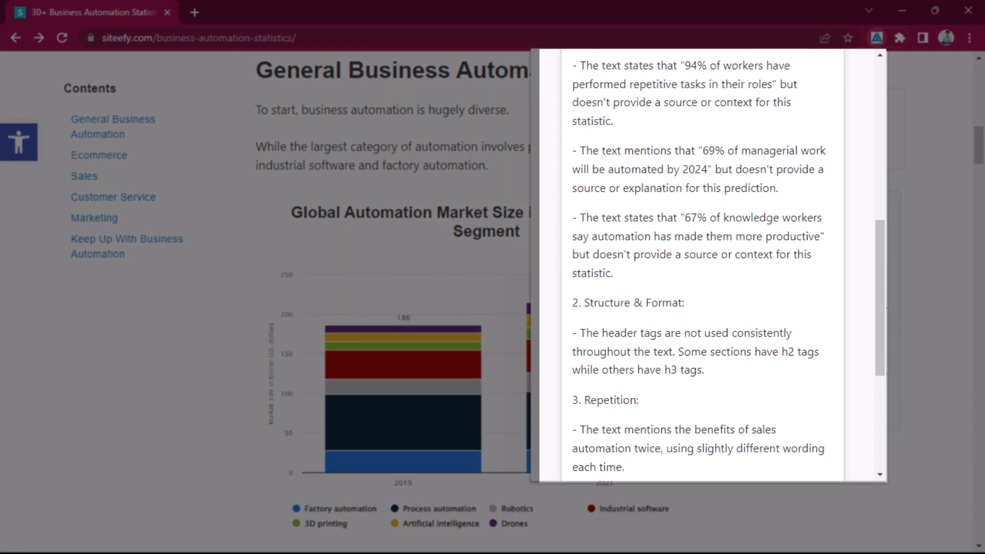
pyautogui.scroll(-3)
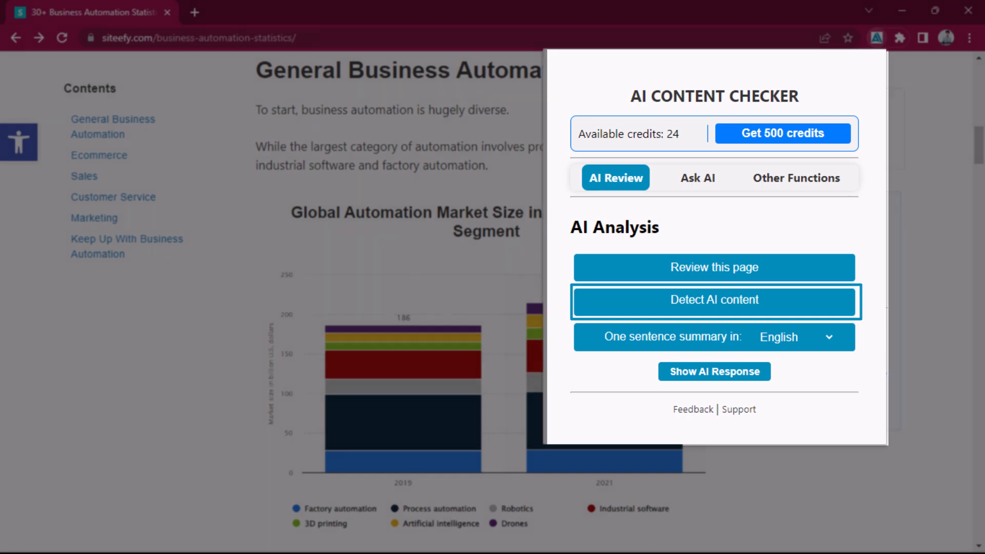
pyautogui.moveTo(725, 329)
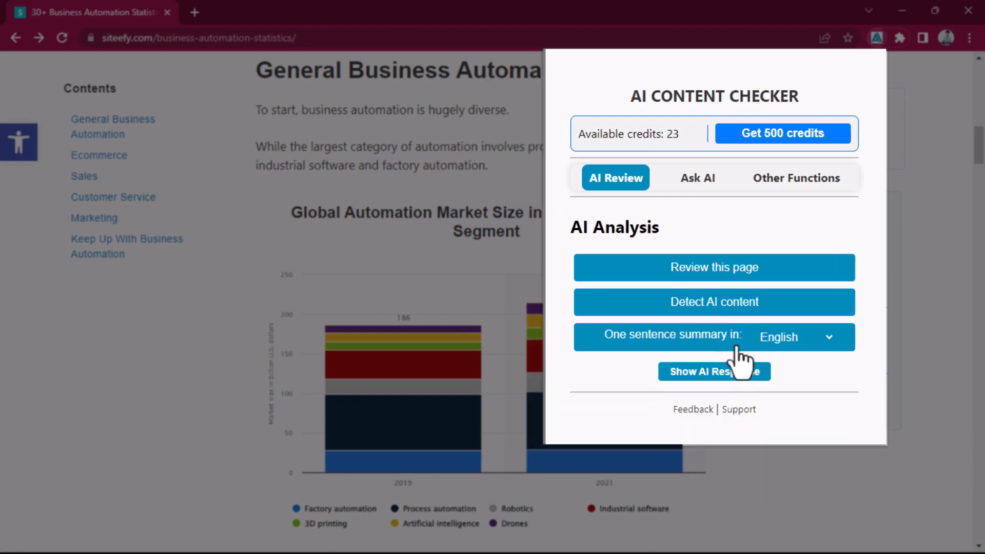
# Generate a one-sentence summary of the article in the default language.
pyautogui.click(714, 372)
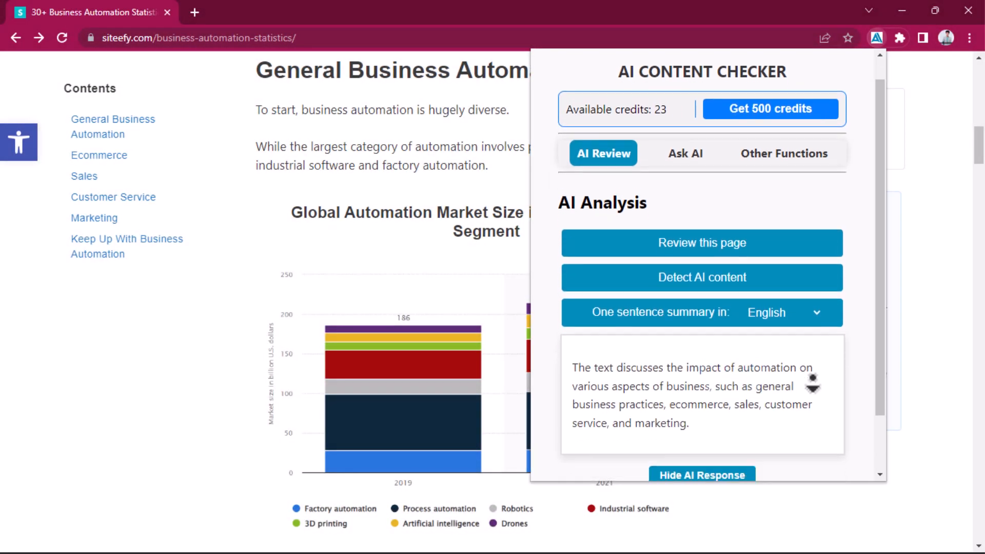
pyautogui.scroll(-3)
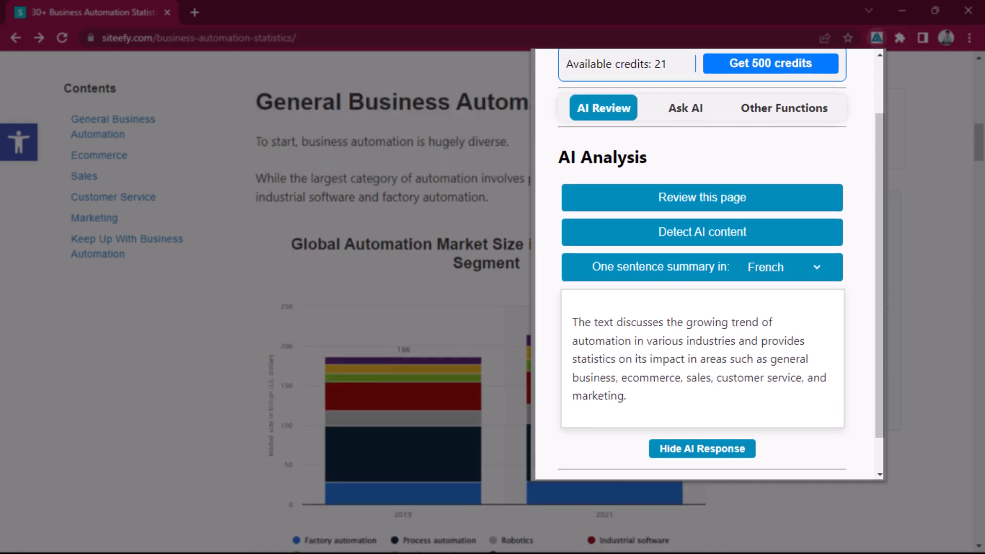
# Change the summary language to French and generate the summary again.
pyautogui.click(816, 282)
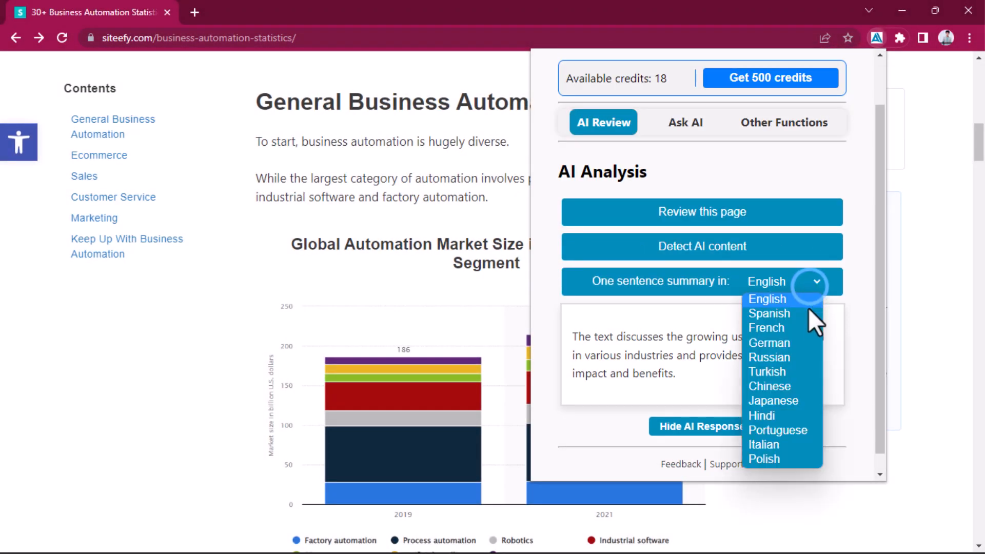
pyautogui.click(766, 328)
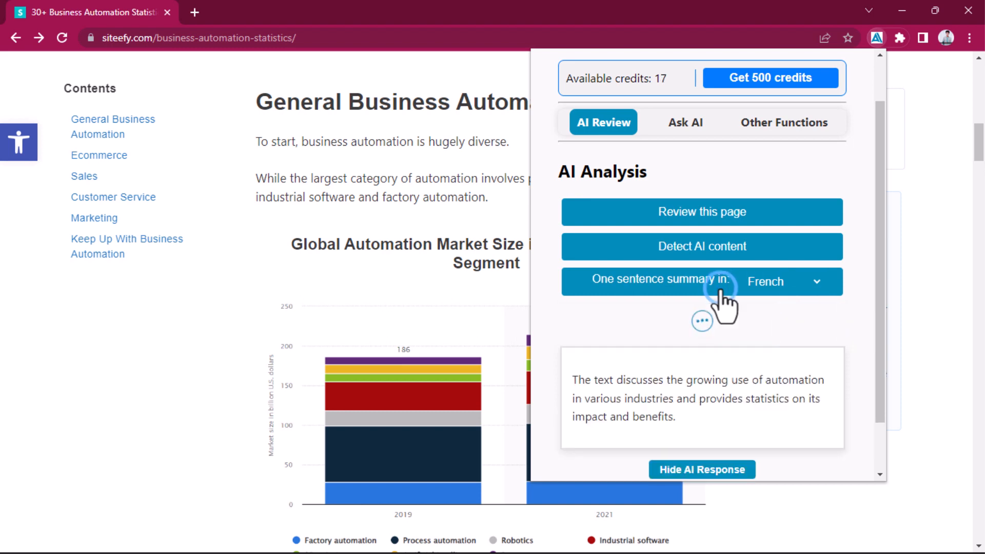
pyautogui.click(648, 279)
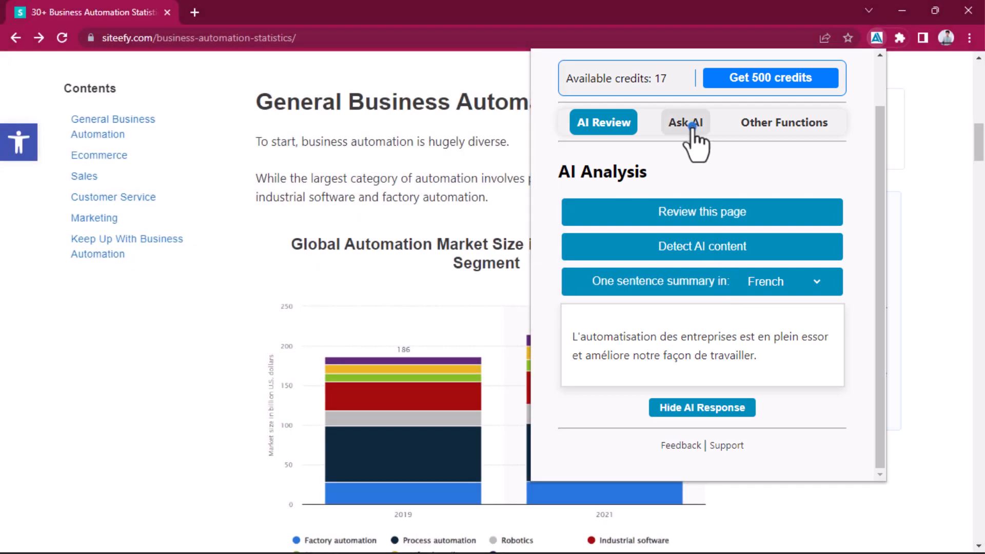
# Ask the AI 'In what fields automation is most prevalent?' about the page.
pyautogui.click(685, 122)
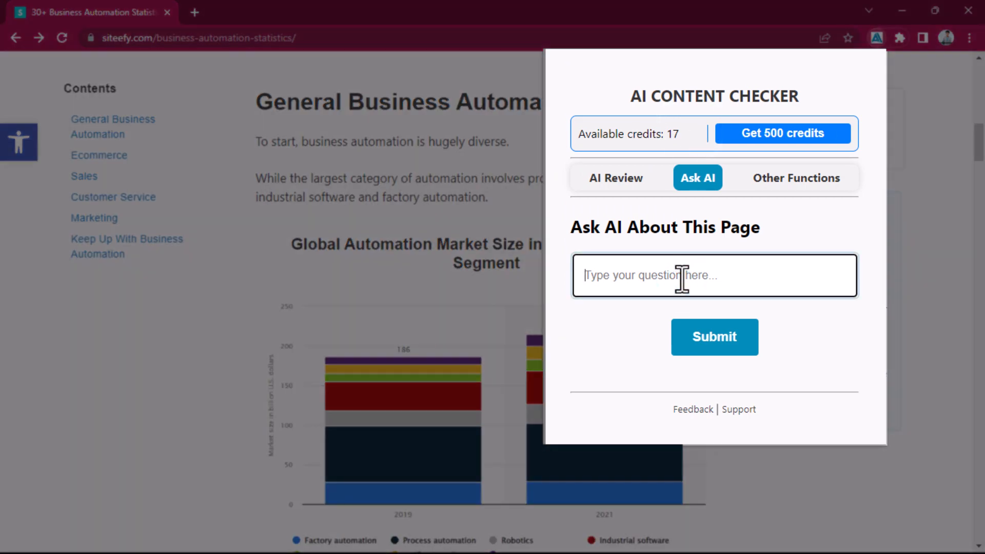
pyautogui.write('In what fields automat')
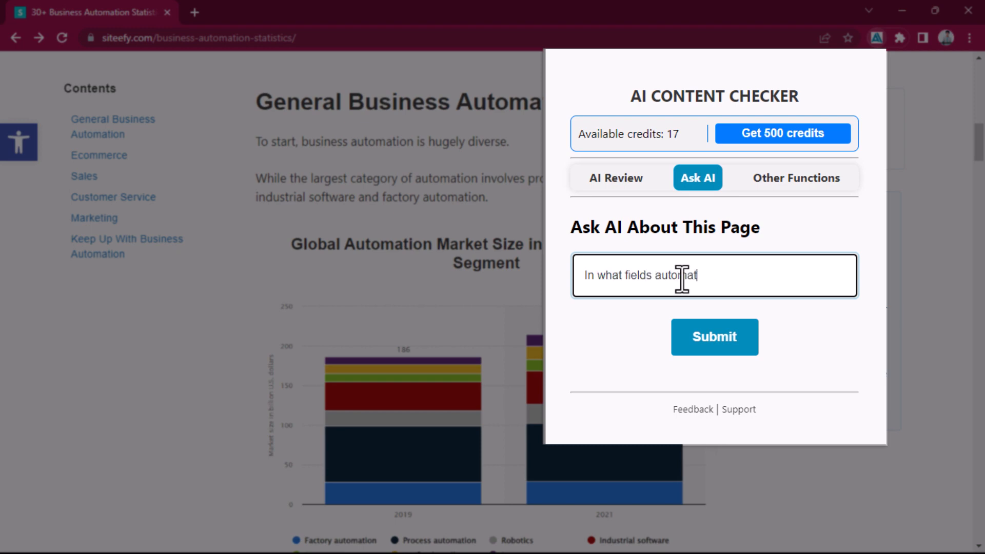
pyautogui.write('ion is most')
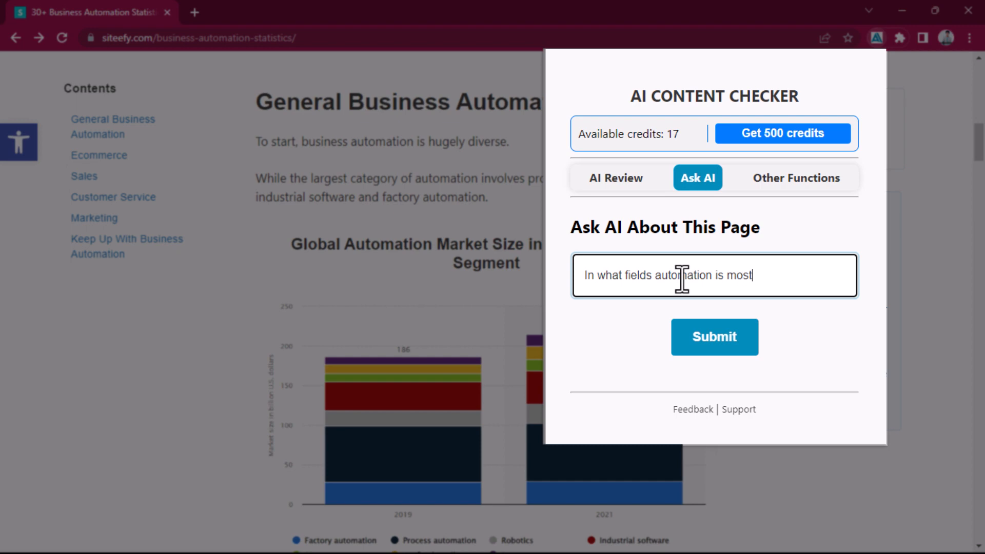
pyautogui.write('prevalen')
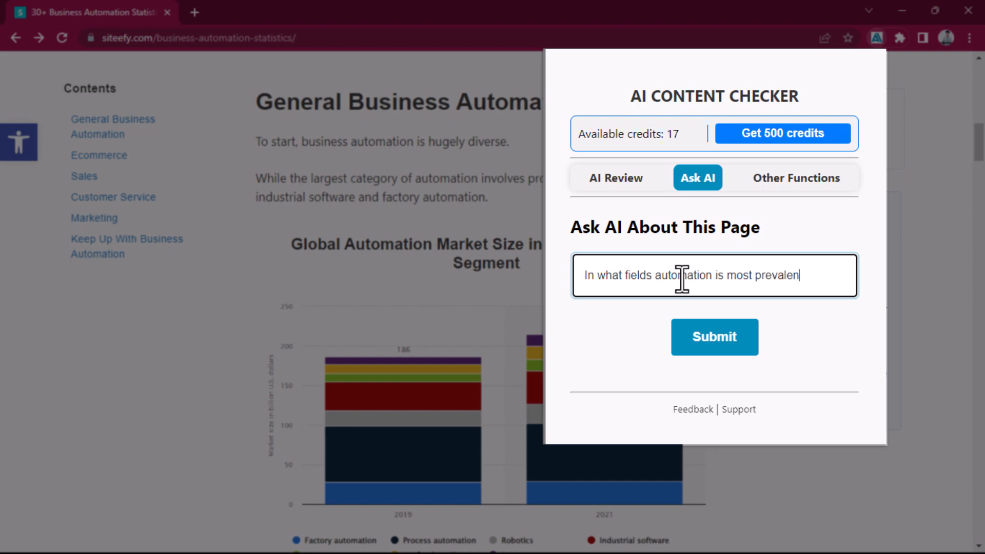
pyautogui.click(714, 336)
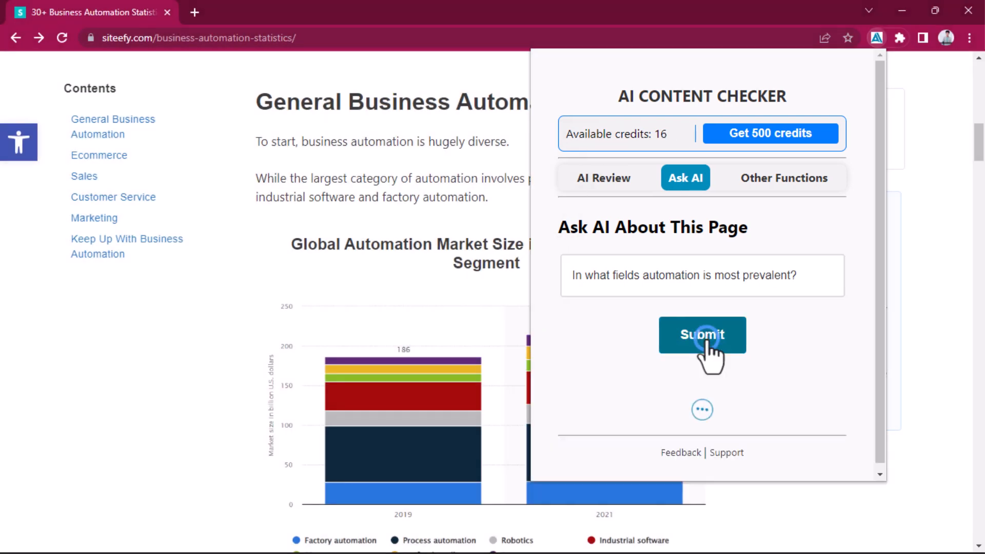
pyautogui.click(702, 334)
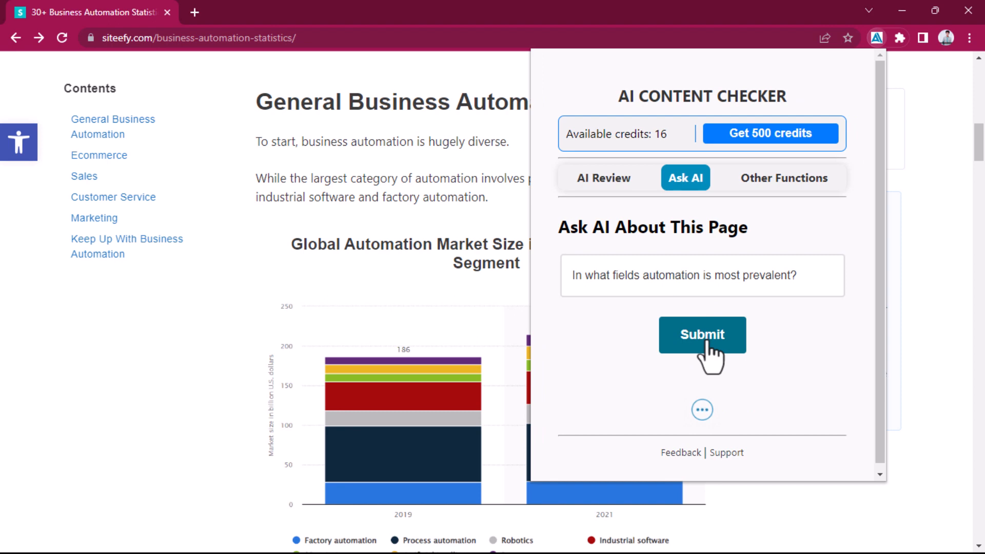
pyautogui.click(702, 334)
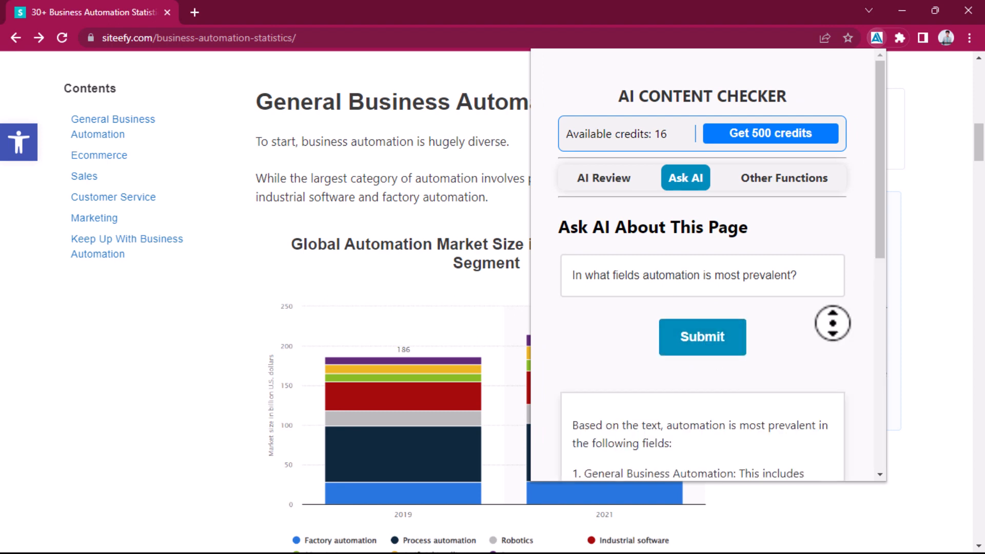
# Read through the answer listing fields such as ecommerce and sales.
pyautogui.scroll(-3)
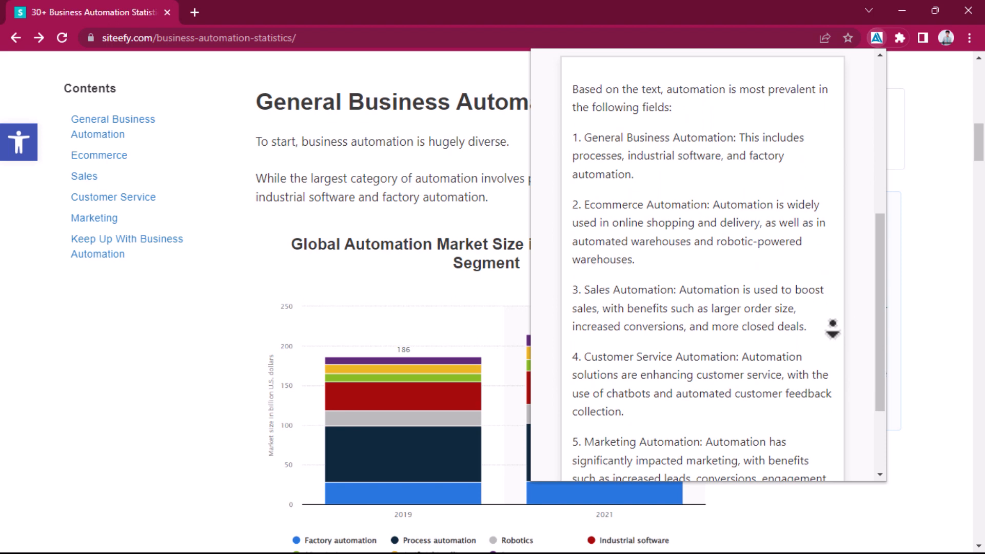
pyautogui.scroll(-3)
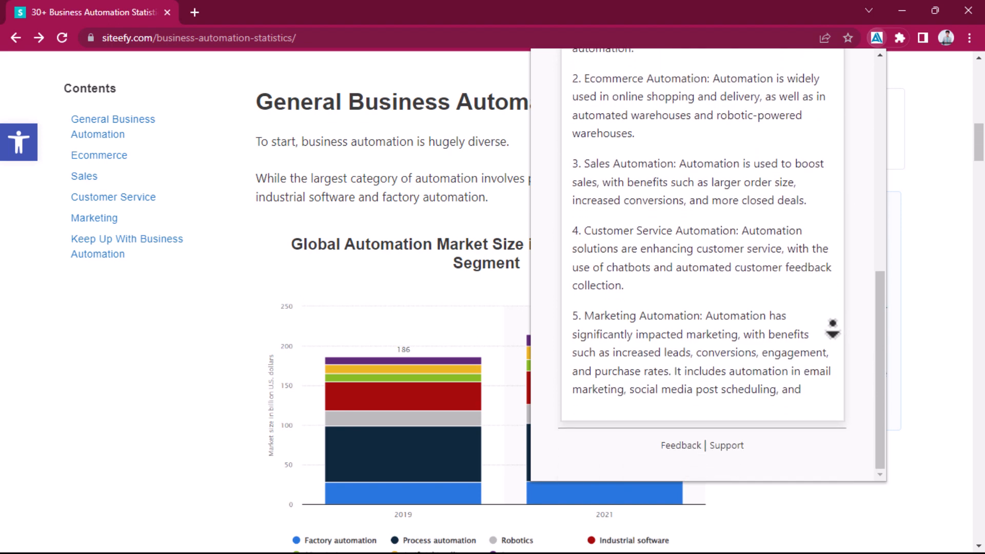
pyautogui.scroll(3)
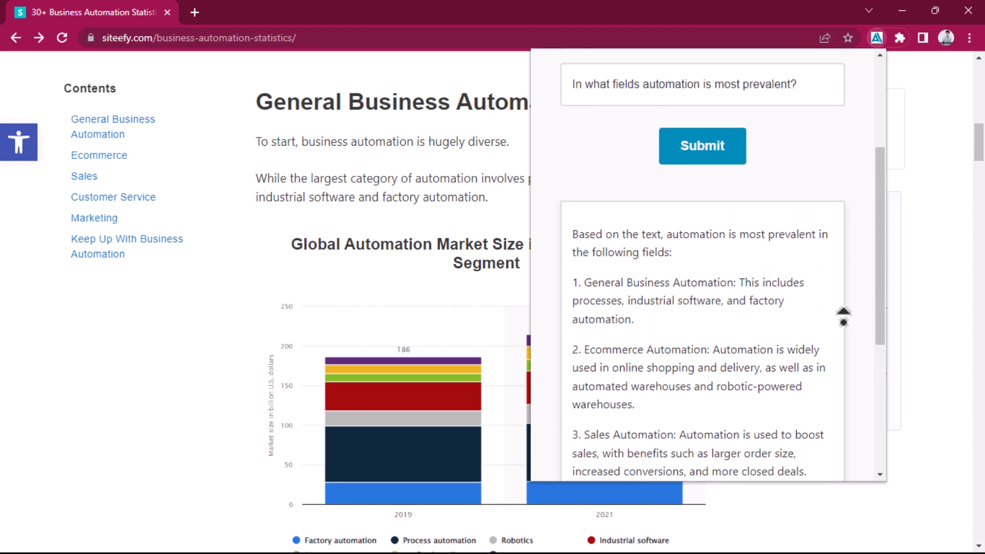
pyautogui.scroll(3)
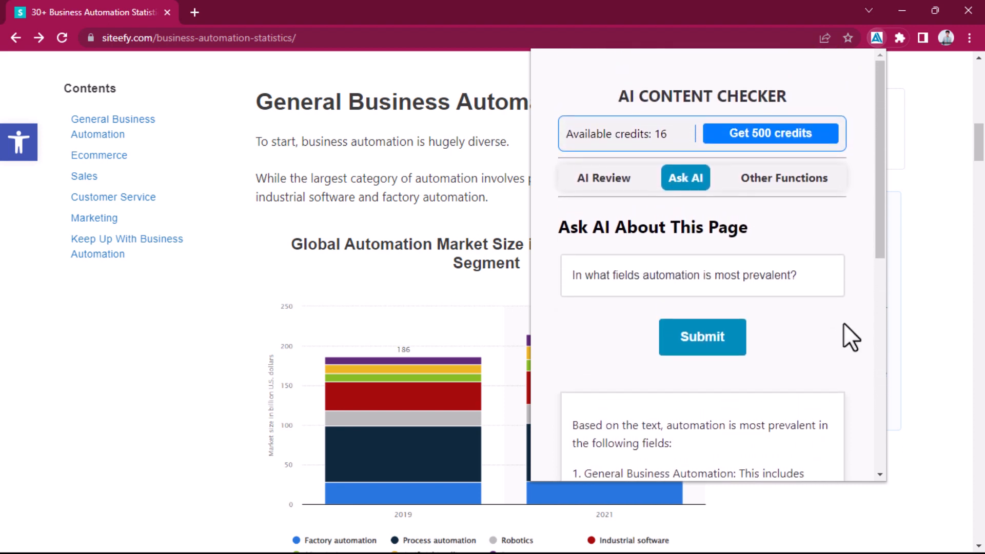
pyautogui.moveTo(811, 208)
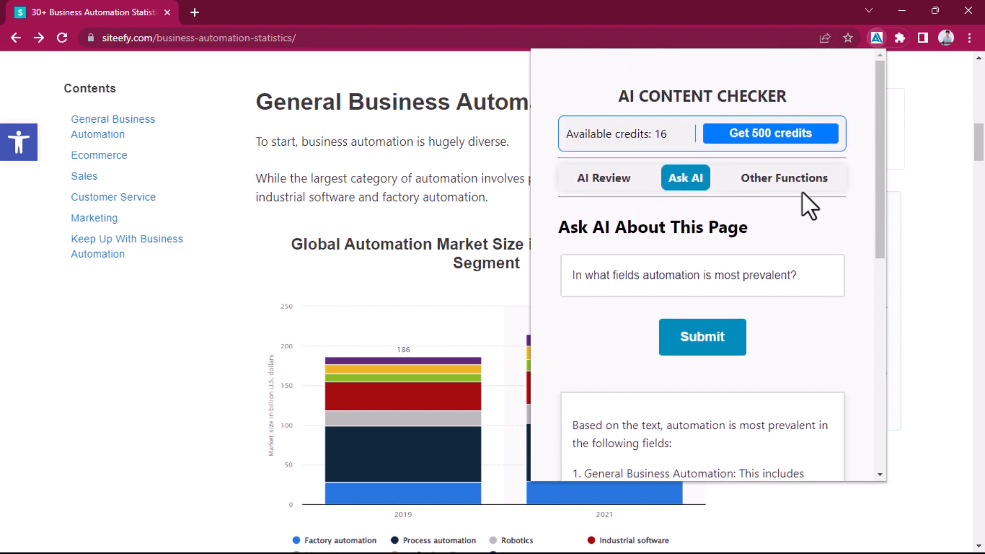
# In Other Functions, highlight same-tab links and the page's HTML headings.
pyautogui.click(795, 178)
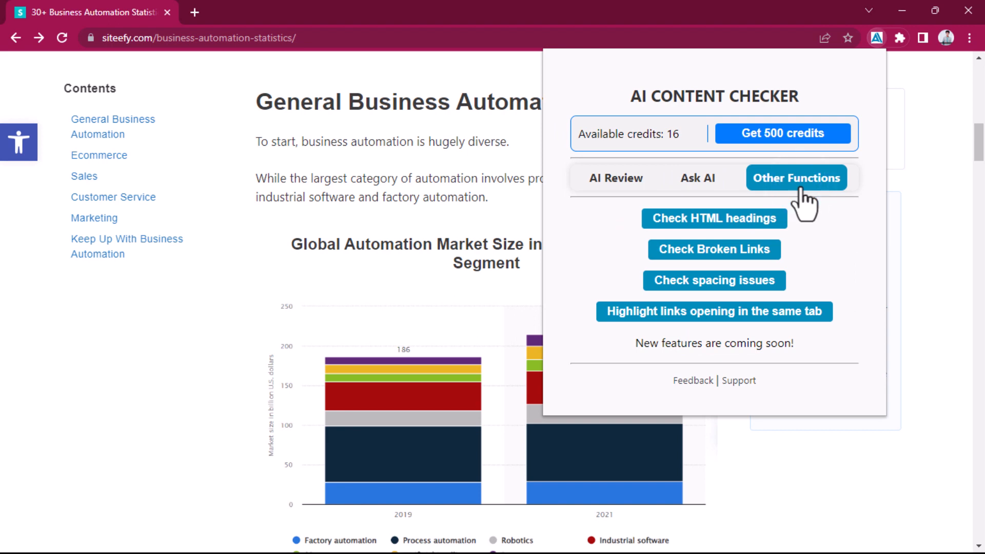
pyautogui.moveTo(767, 333)
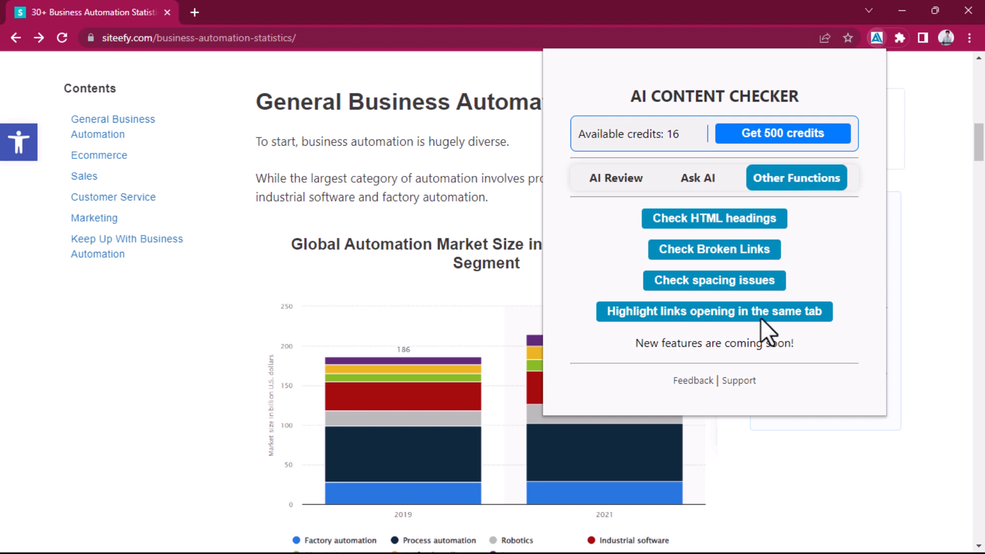
pyautogui.click(714, 311)
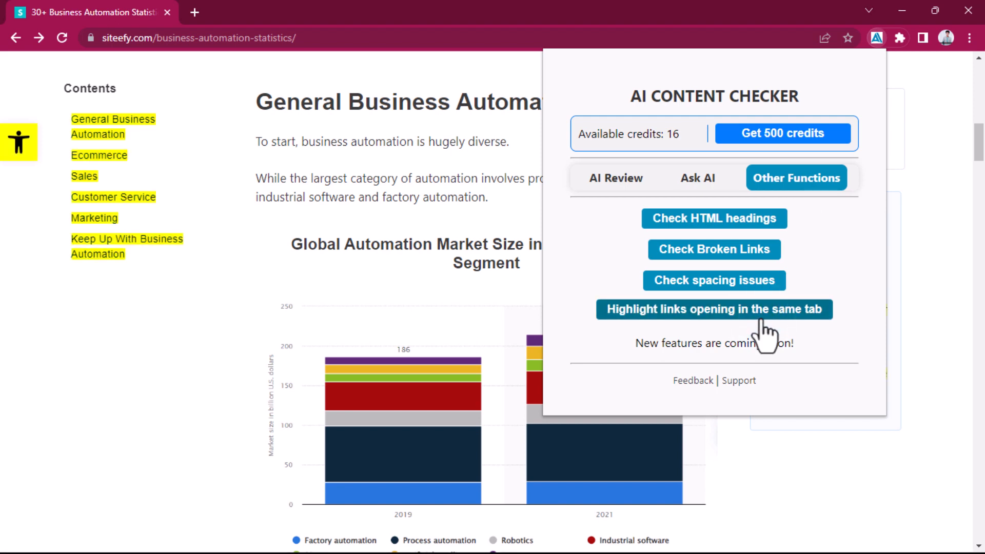
pyautogui.click(714, 217)
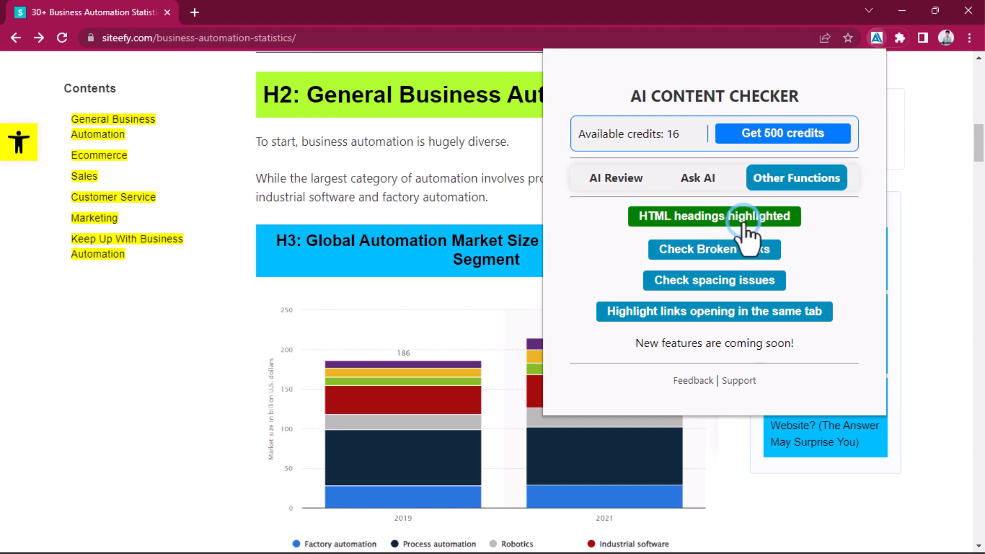
# Highlight spacing issues and start the broken-link check on the article.
pyautogui.click(714, 280)
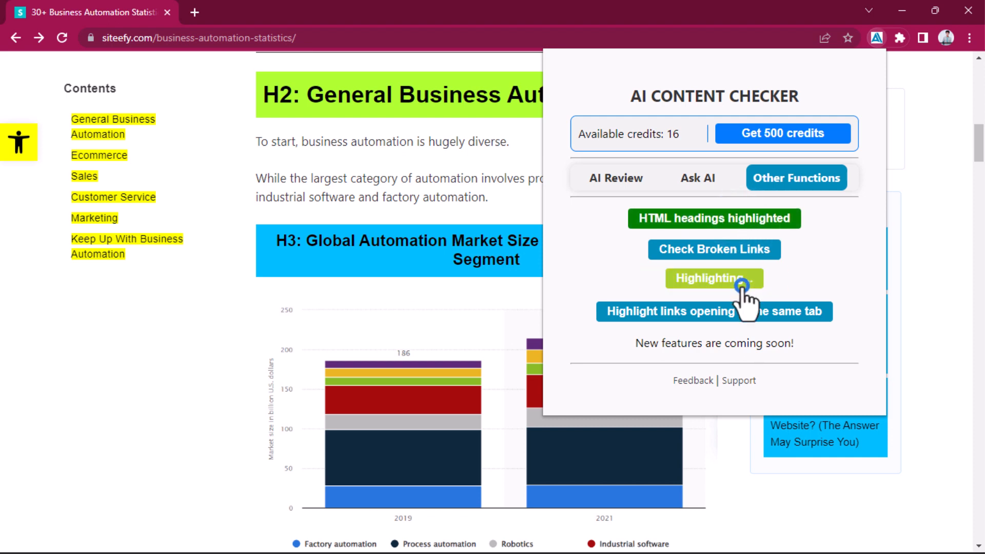
pyautogui.click(714, 278)
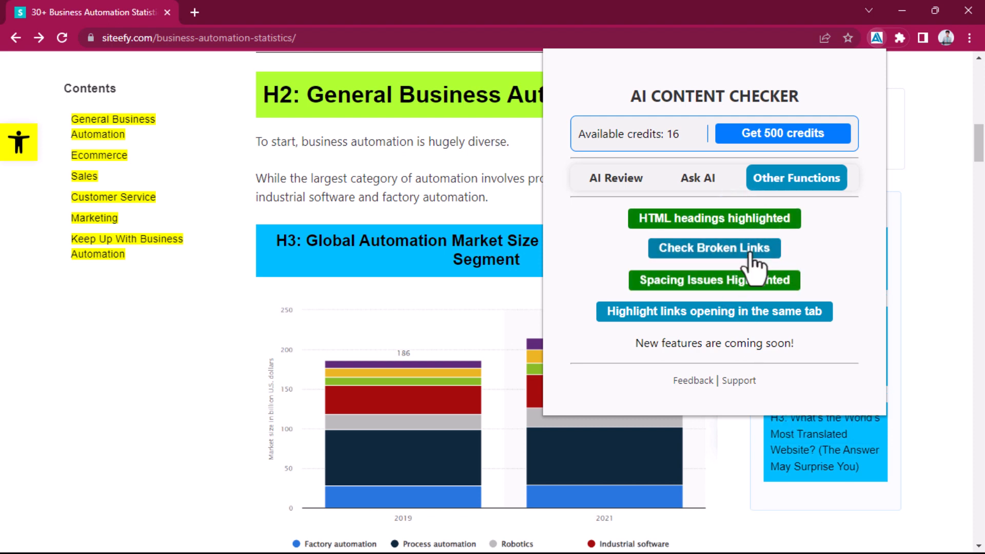
pyautogui.click(714, 248)
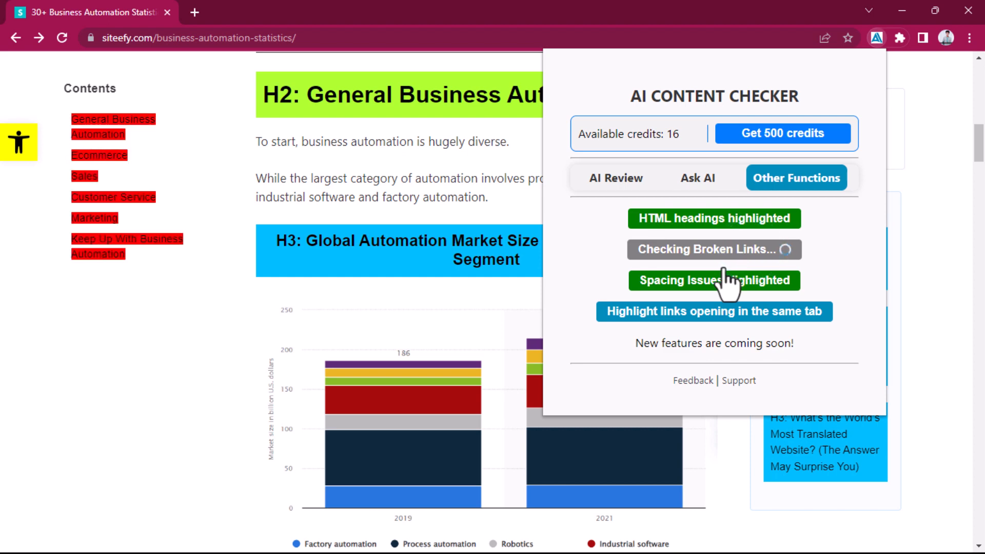
pyautogui.click(714, 248)
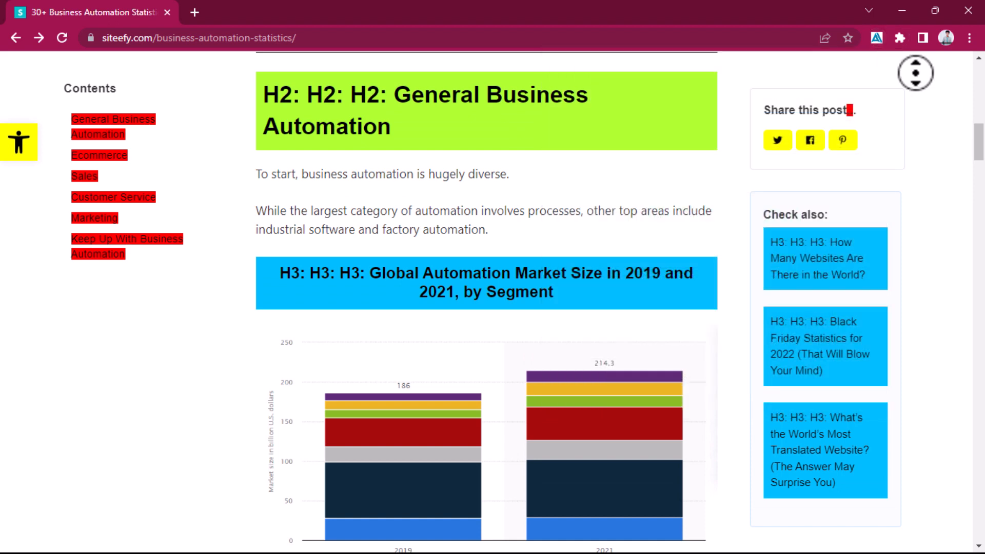
pyautogui.scroll(-3)
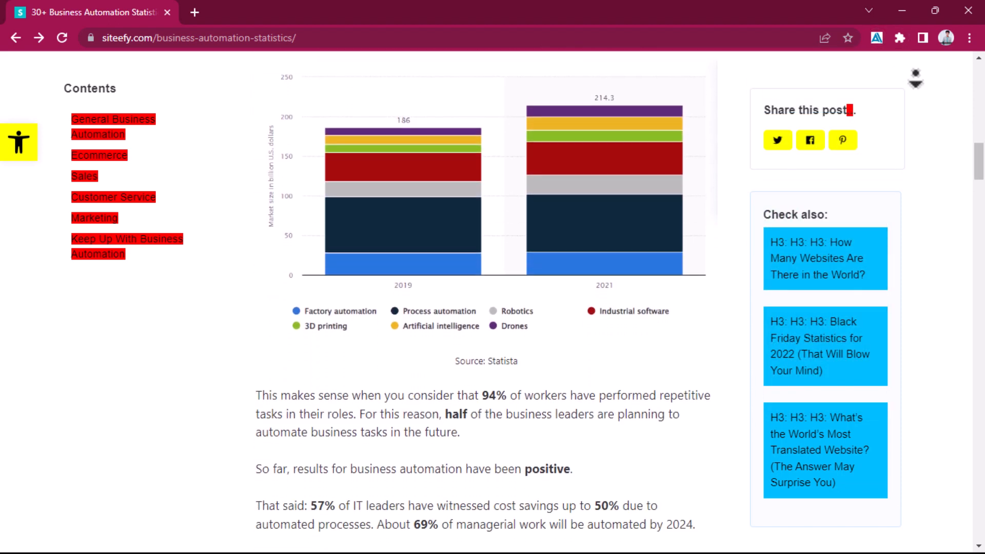
pyautogui.scroll(-3)
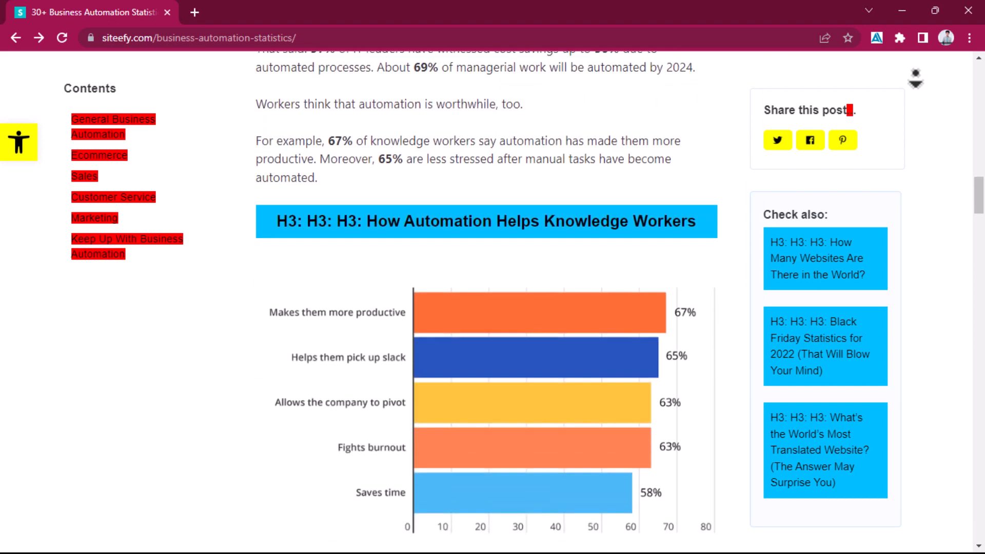
pyautogui.scroll(-3)
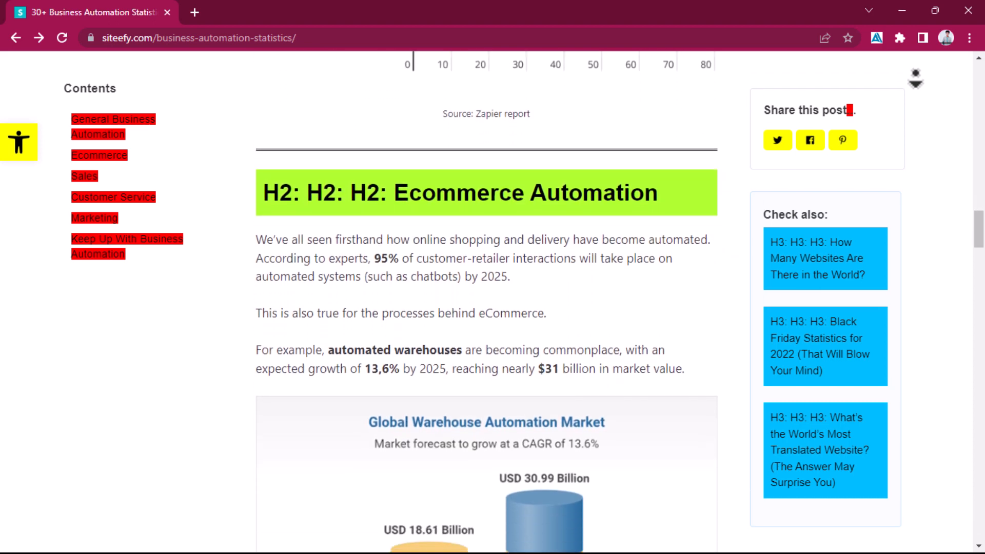
pyautogui.scroll(-3)
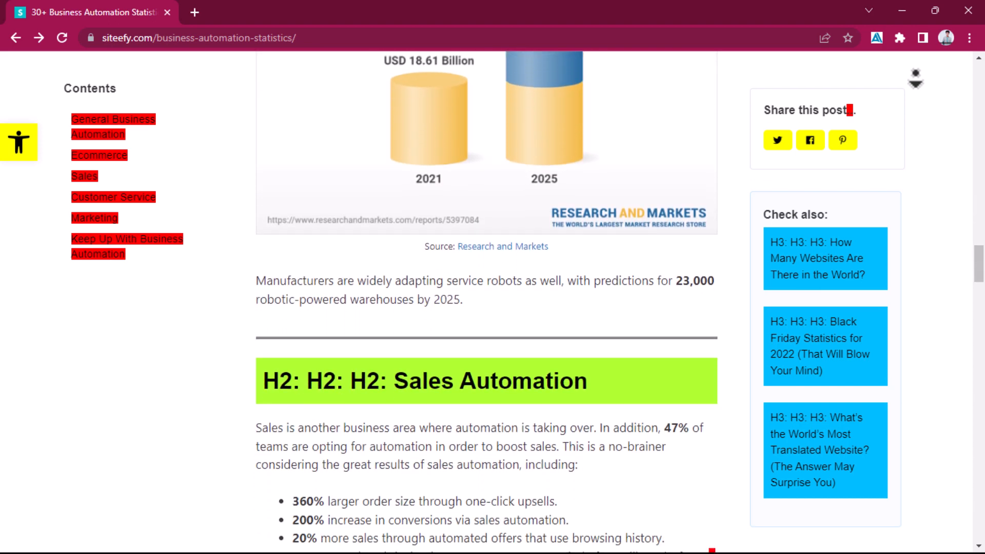
pyautogui.scroll(-3)
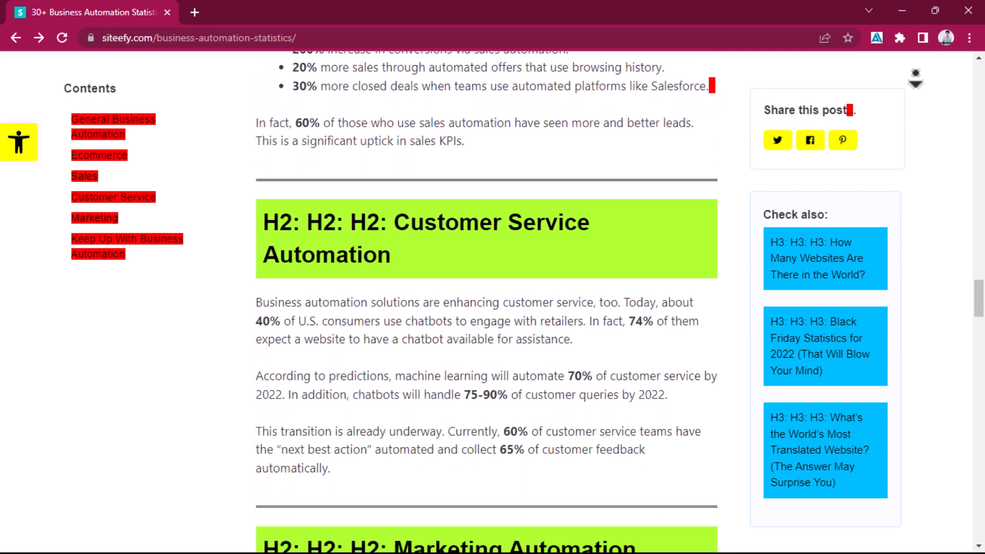
pyautogui.scroll(-3)
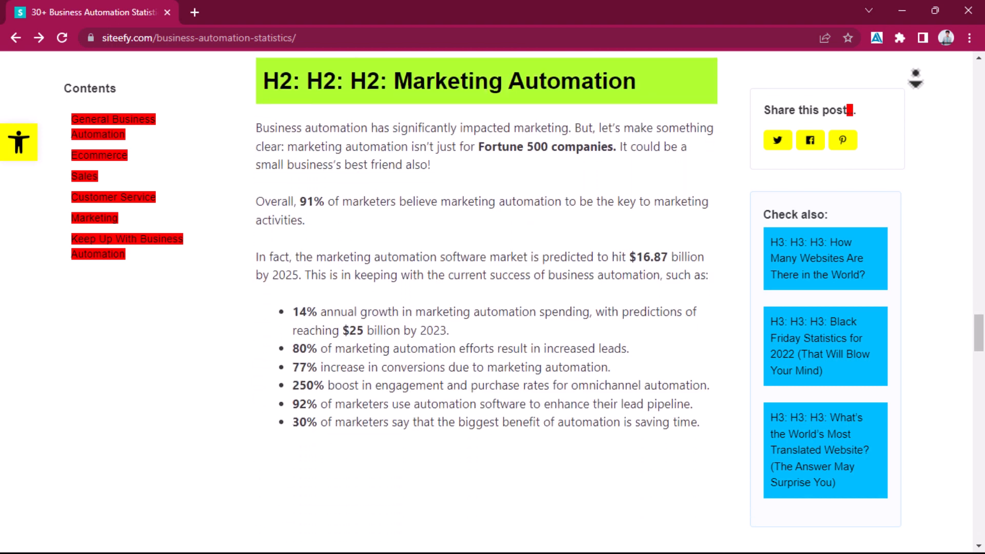